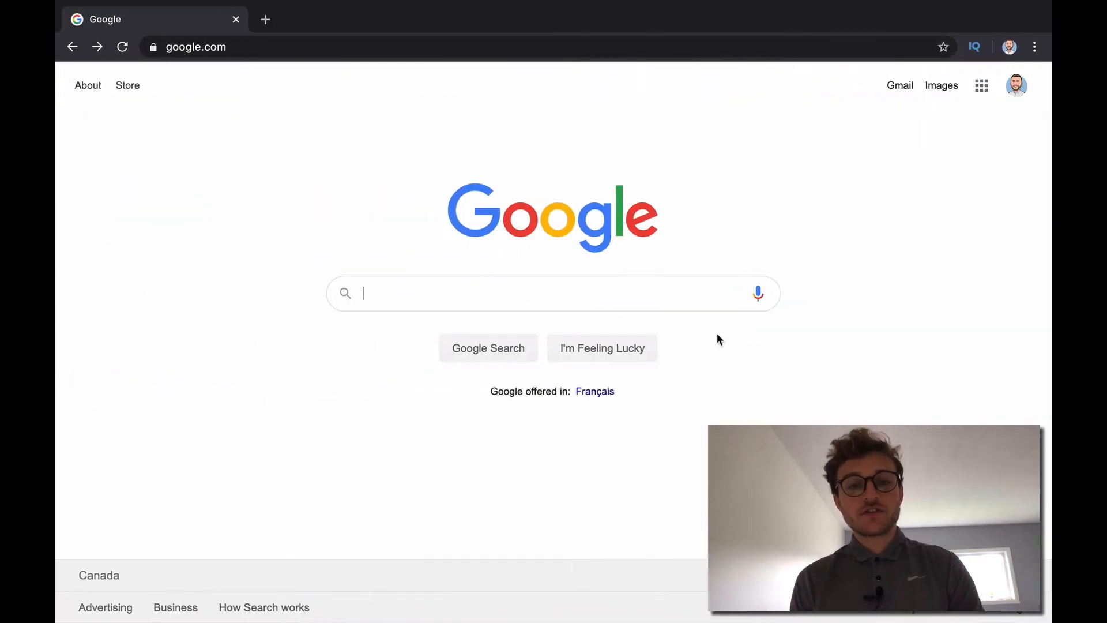
Search Google for 'how to 16:9 aspect ratio on mac' and review the results.
type("how")
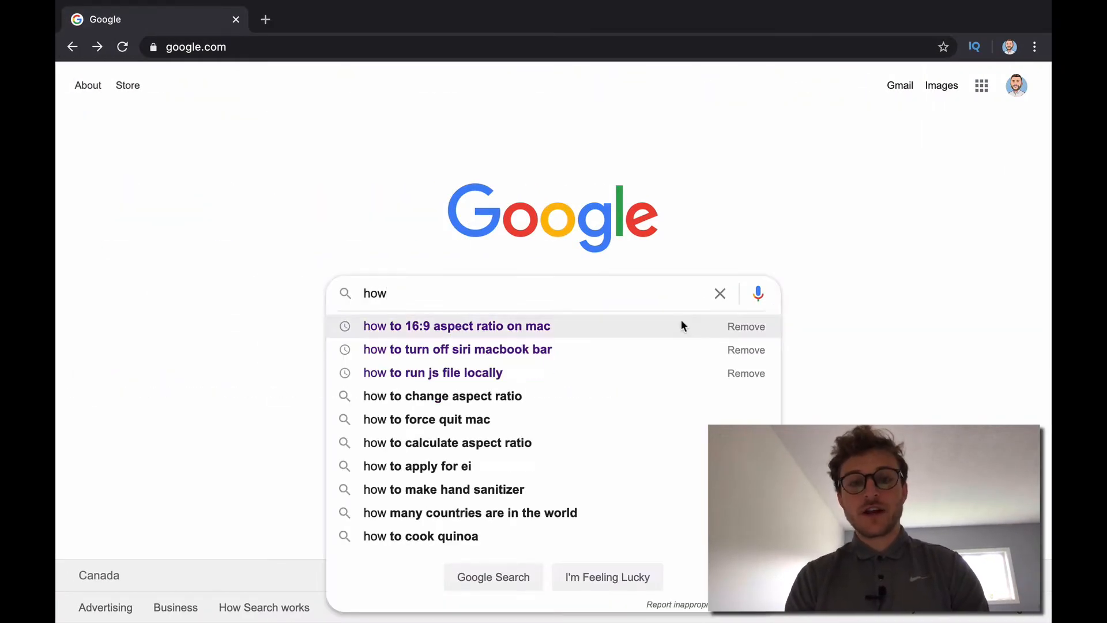
left_click(457, 326)
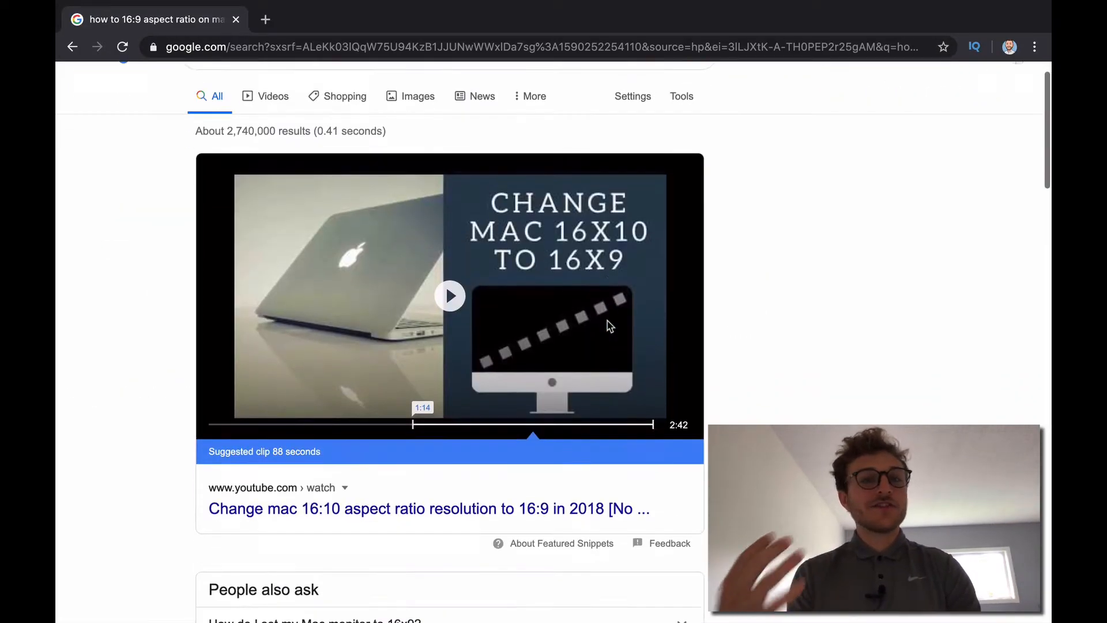
scroll("down", 3)
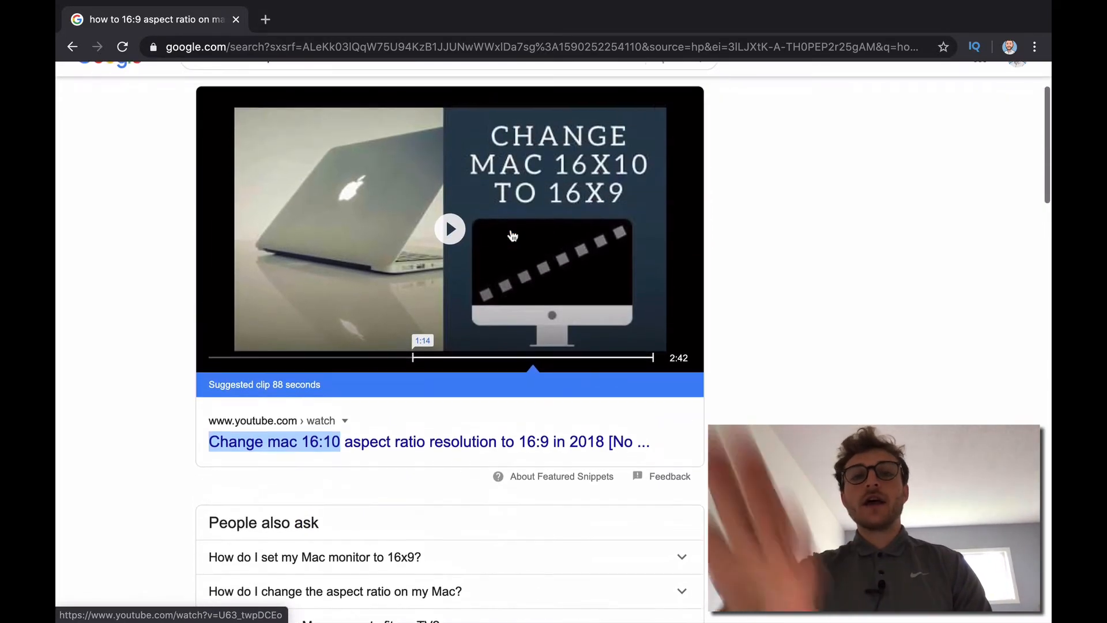
scroll("down", 3)
type("disk Utility")
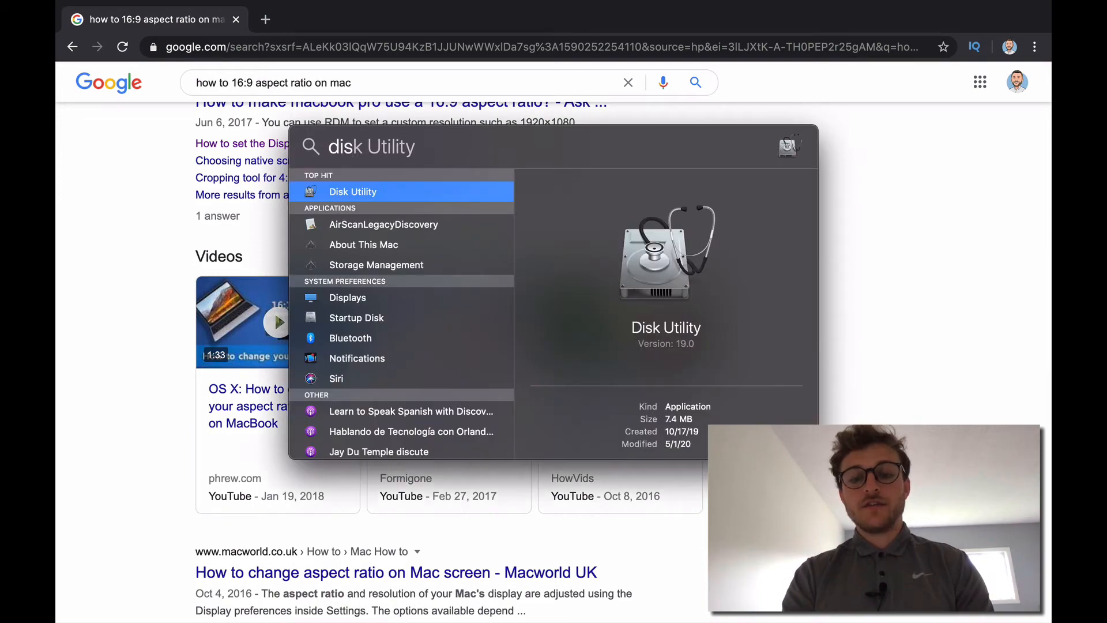
key("escape")
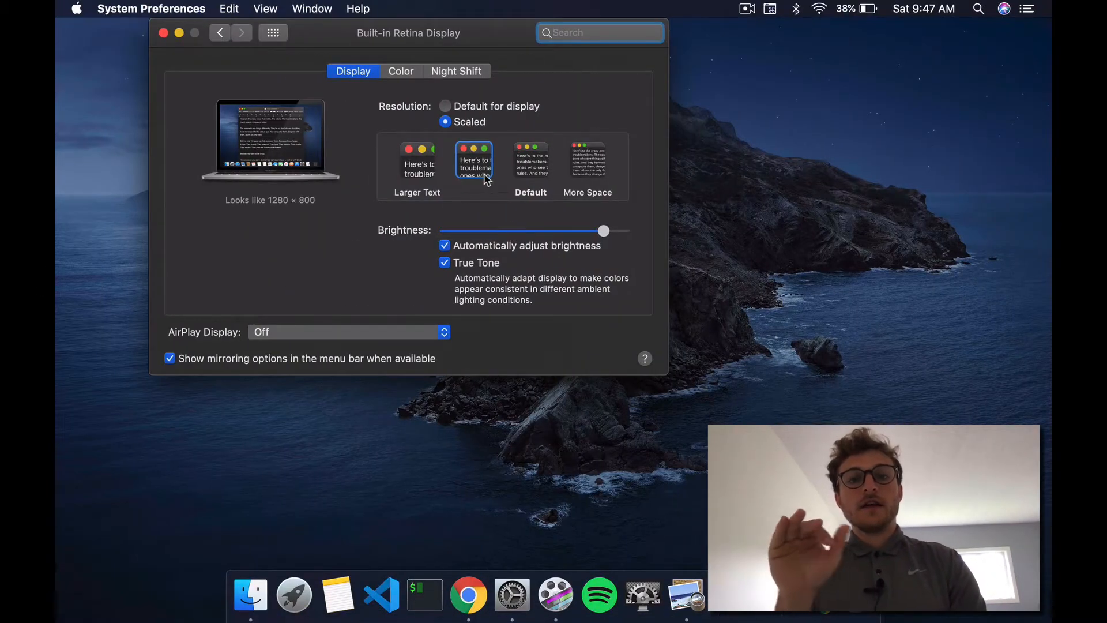
left_click(530, 158)
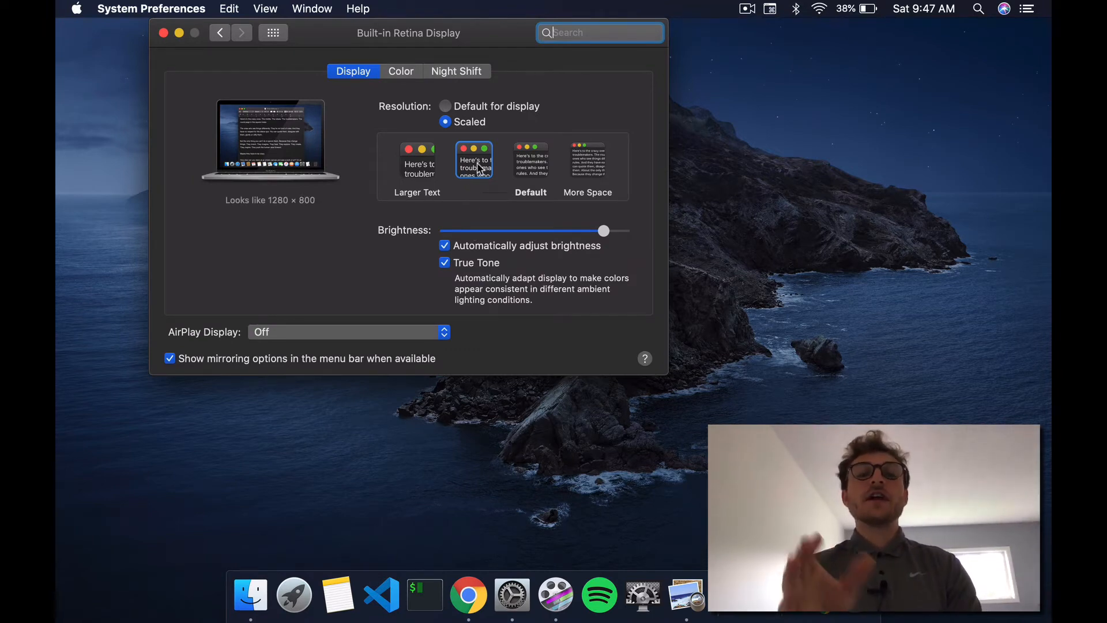
left_click(417, 159)
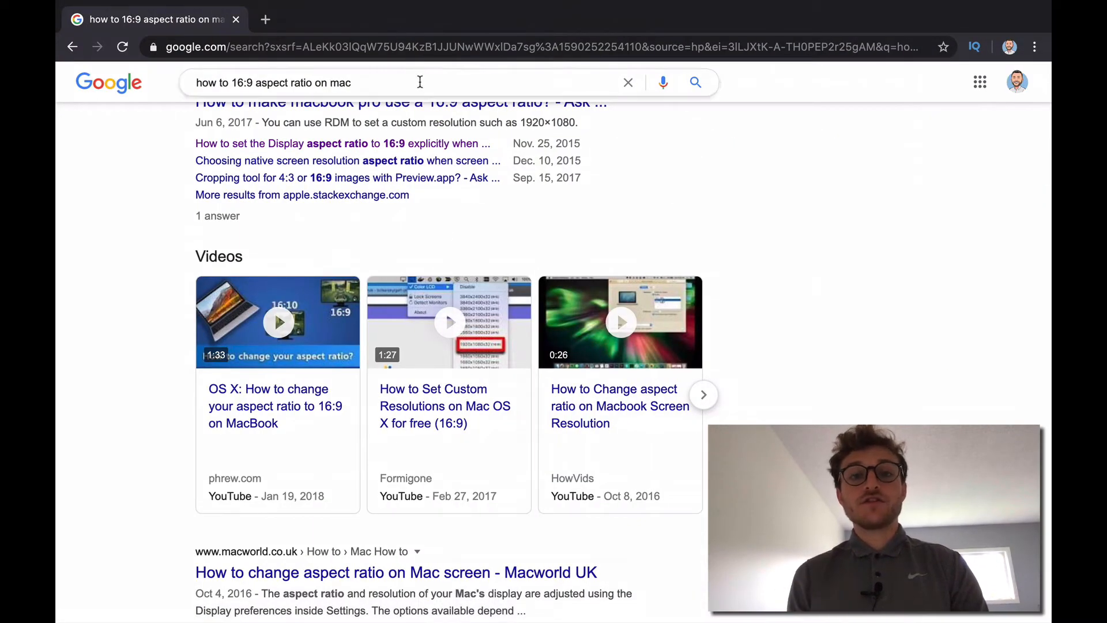
Search 'switchresx', reach the official madrau.com site and its Download/Buy page.
type("switch")
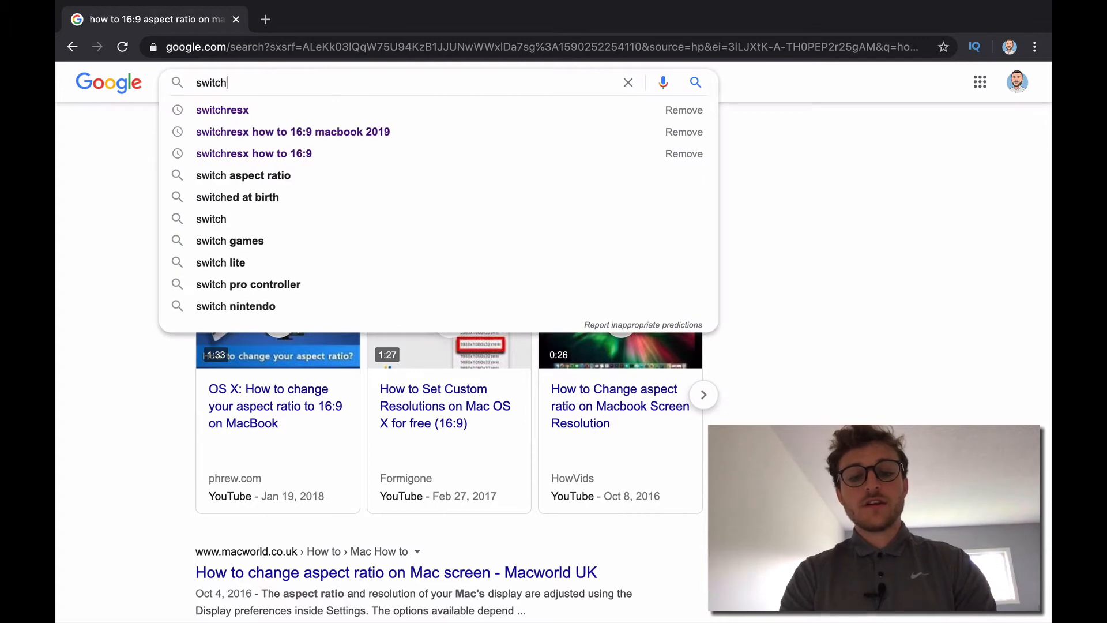
type("rsx")
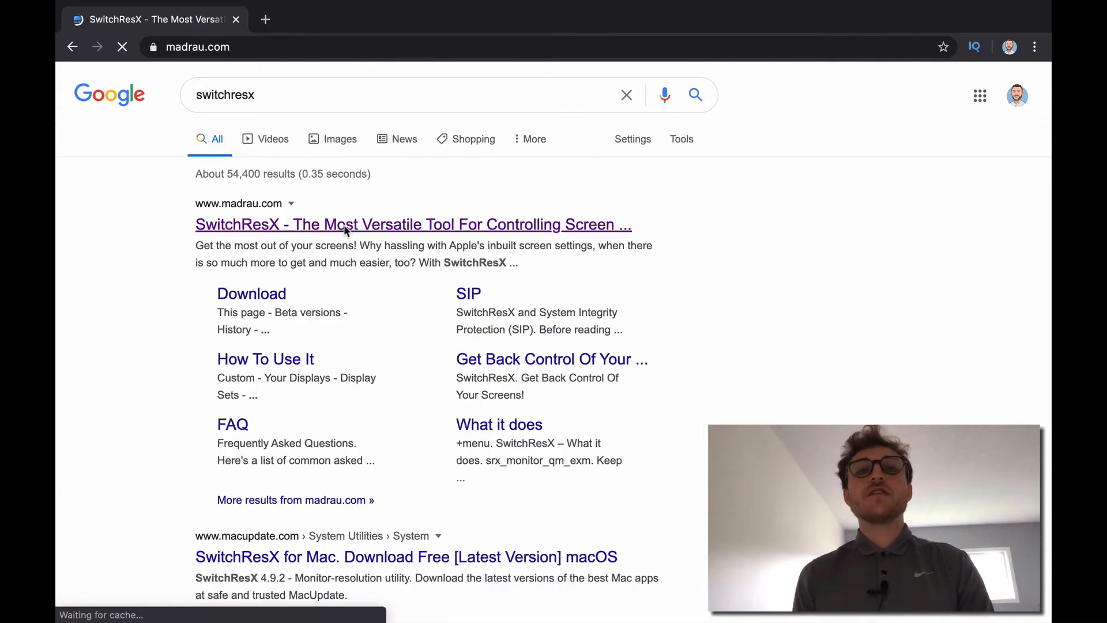
left_click(413, 223)
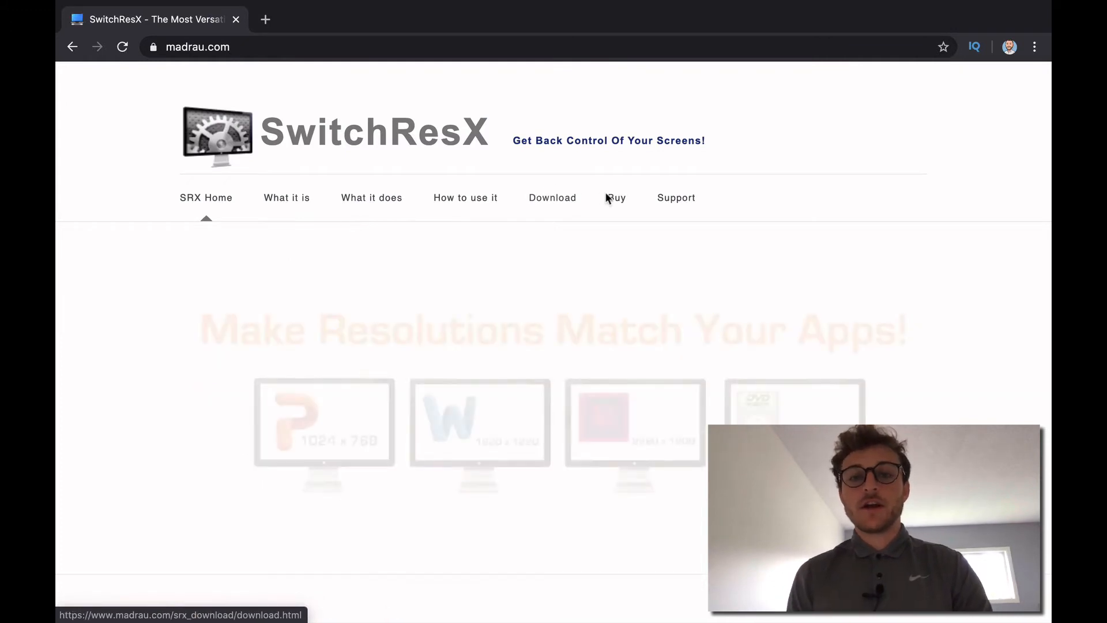
left_click(615, 197)
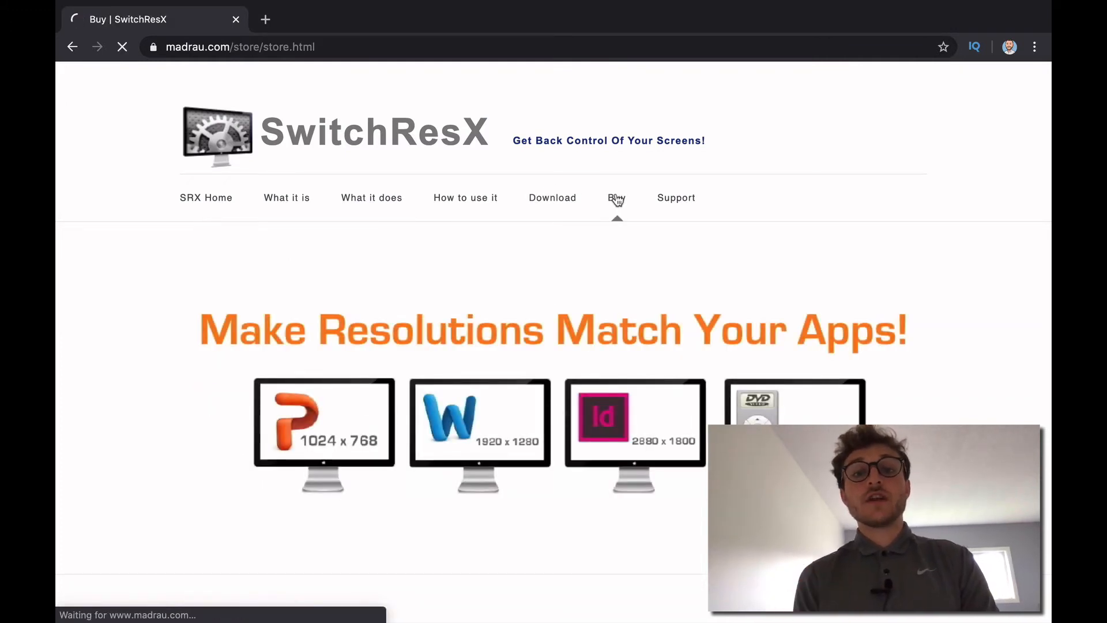
left_click(615, 197)
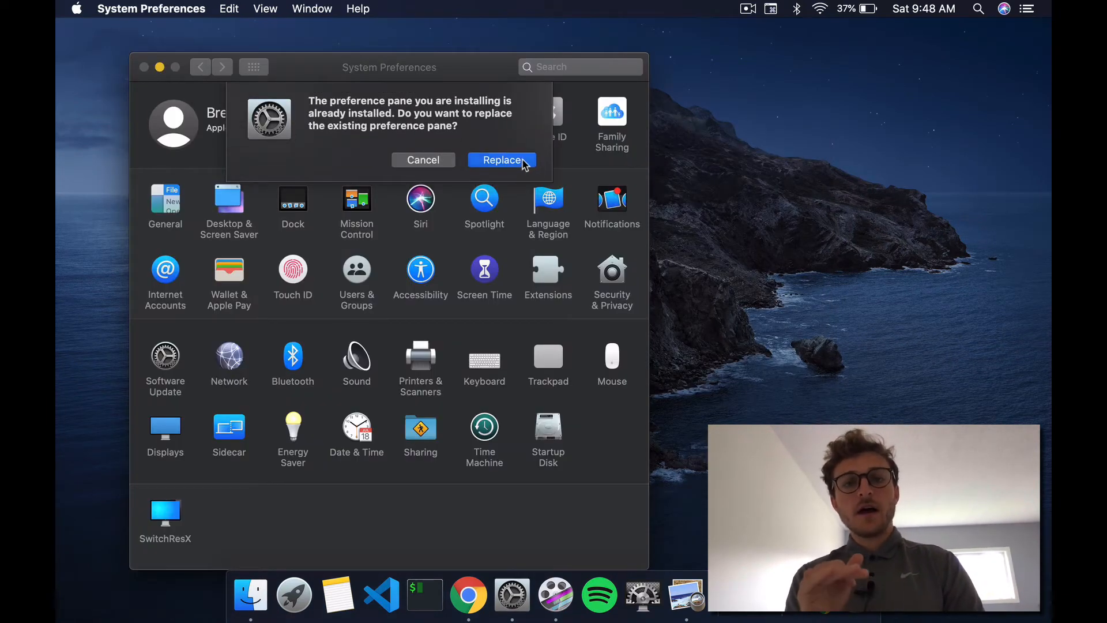
Replace the existing SwitchResX pane, check for version 4.9.2 and launch the daemon.
left_click(501, 159)
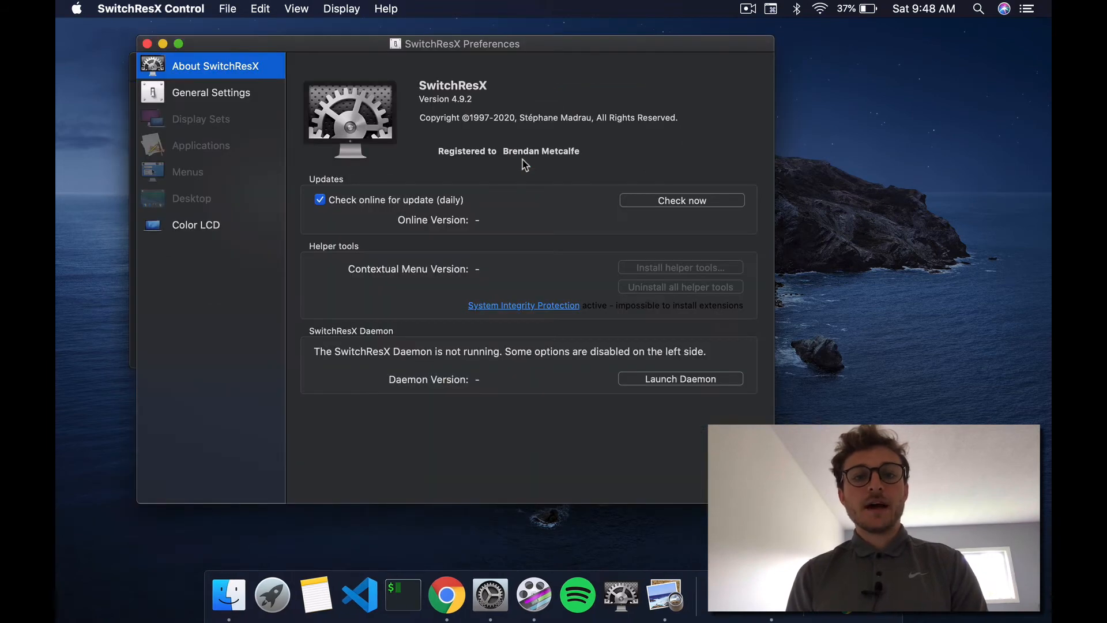
left_click(681, 199)
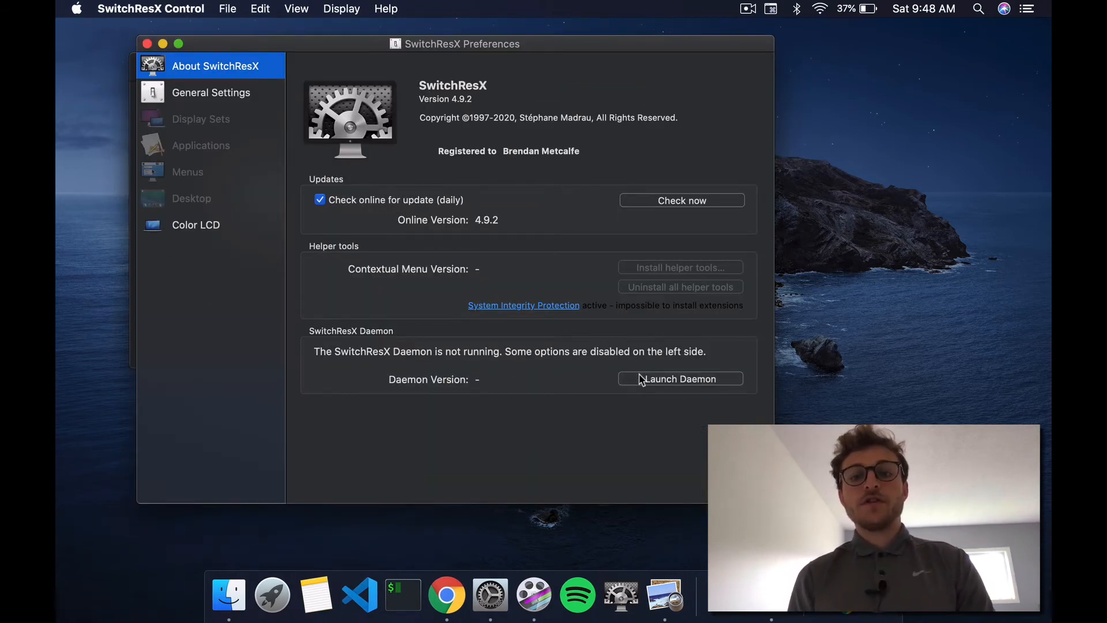
left_click(679, 379)
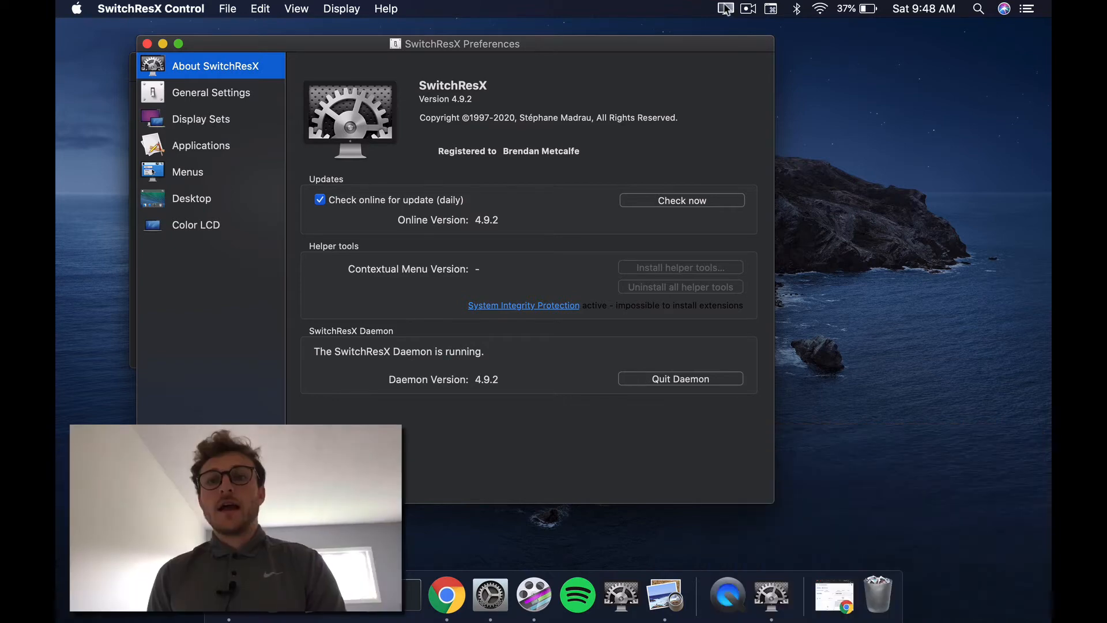
Quit the SwitchResX daemon and relaunch it from the menu bar.
left_click(725, 8)
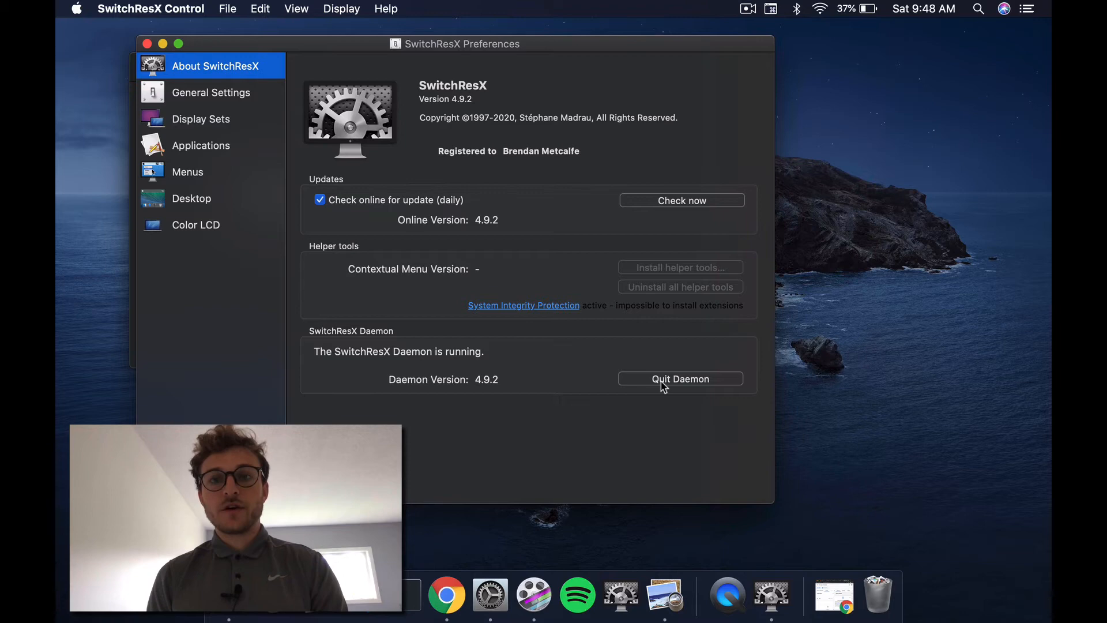
left_click(679, 378)
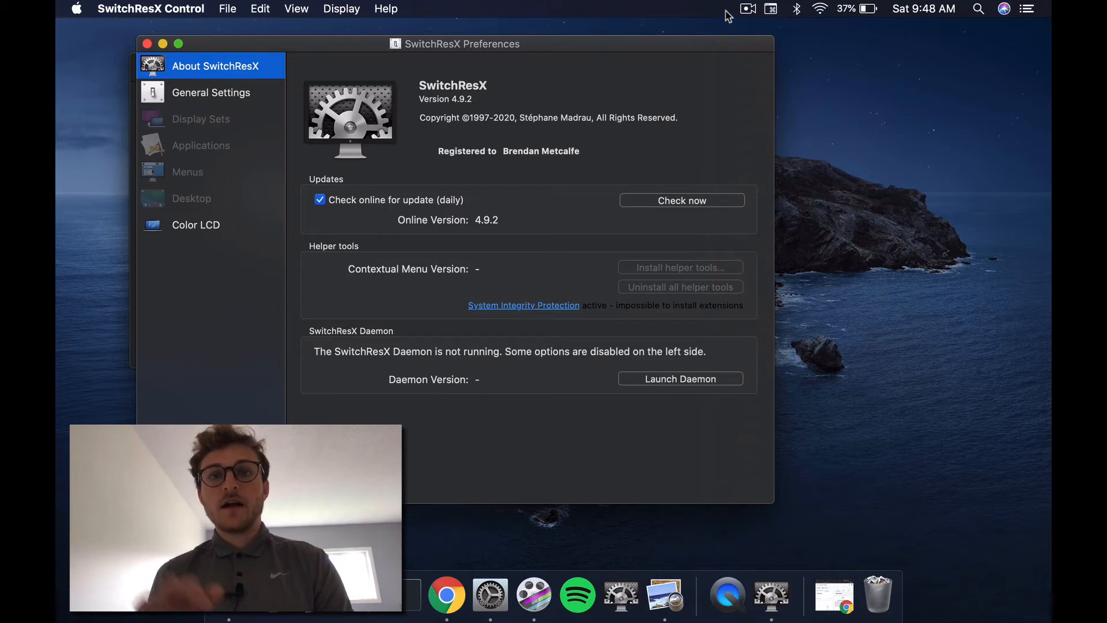
mouse_move(690, 385)
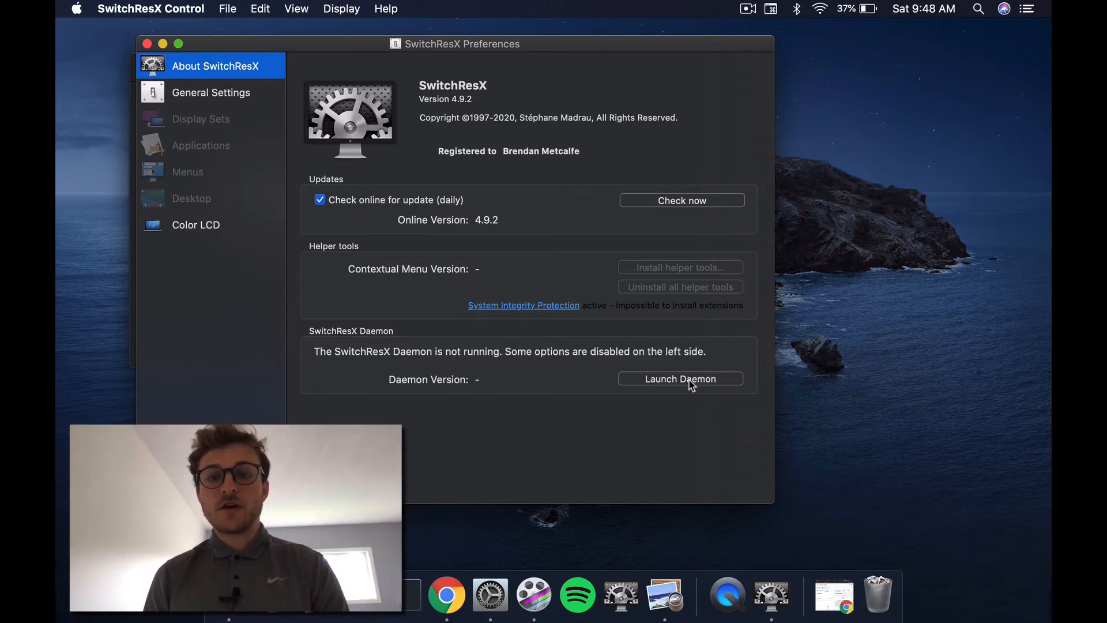
left_click(725, 8)
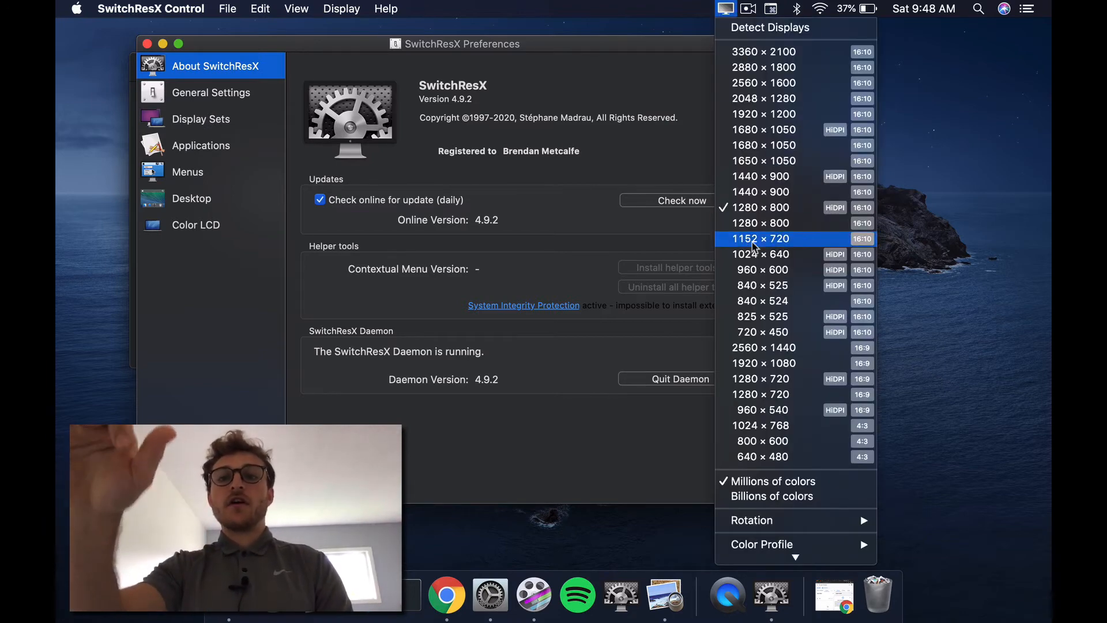
mouse_move(760, 254)
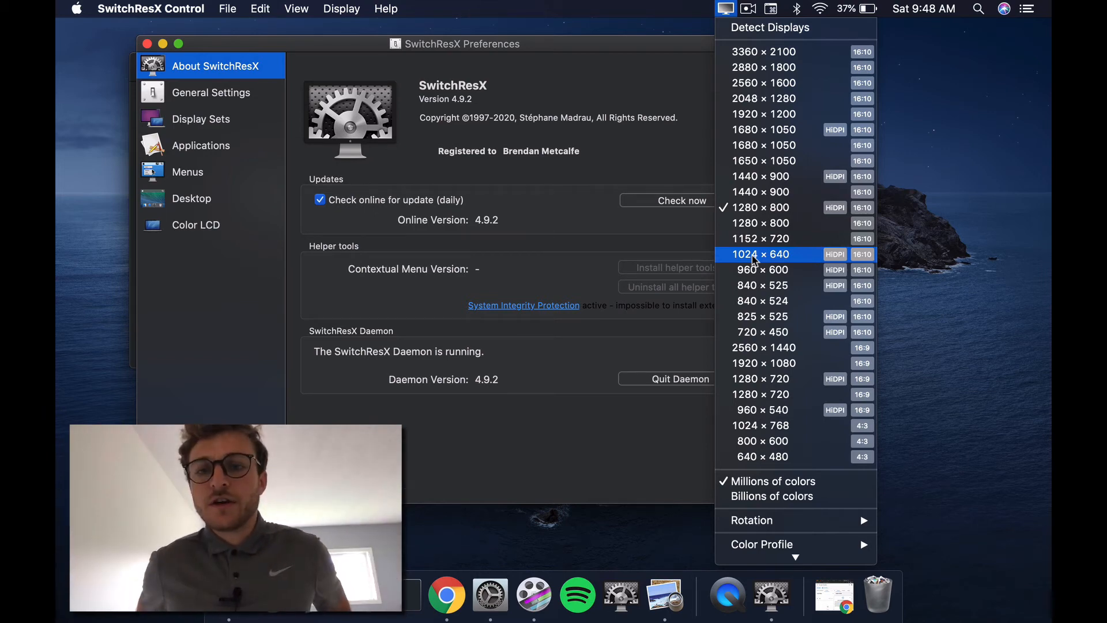
mouse_move(761, 206)
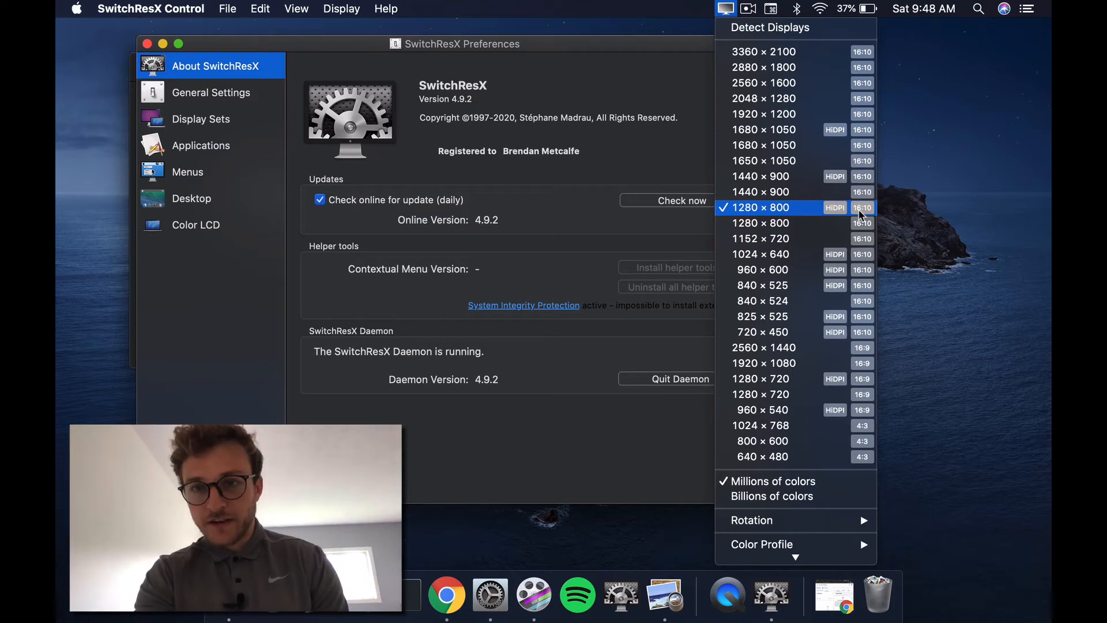
mouse_move(759, 223)
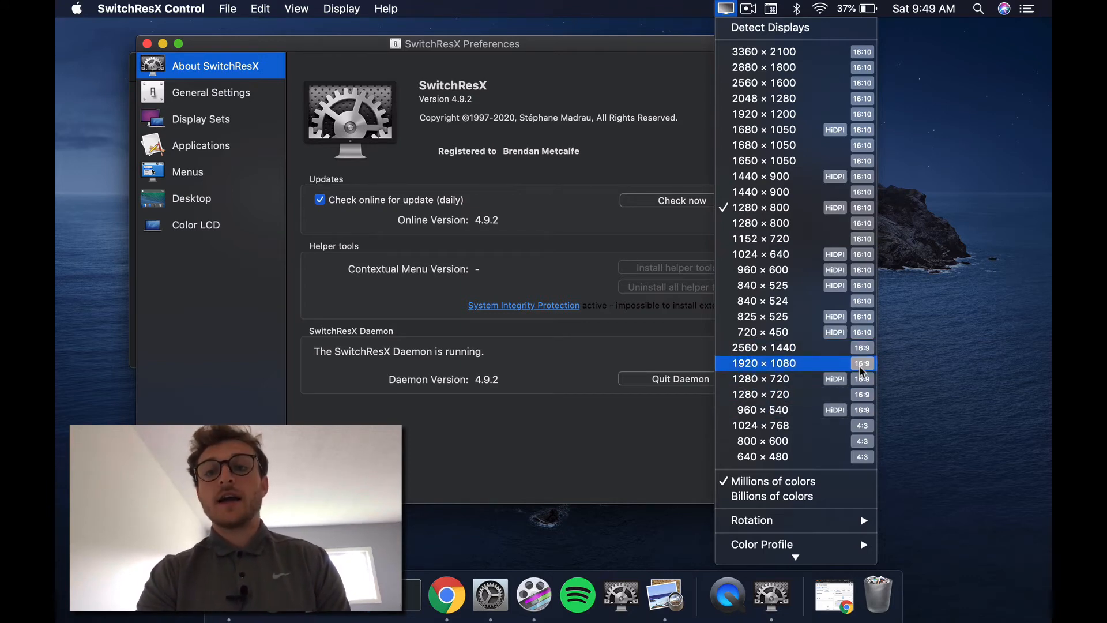
mouse_move(762, 379)
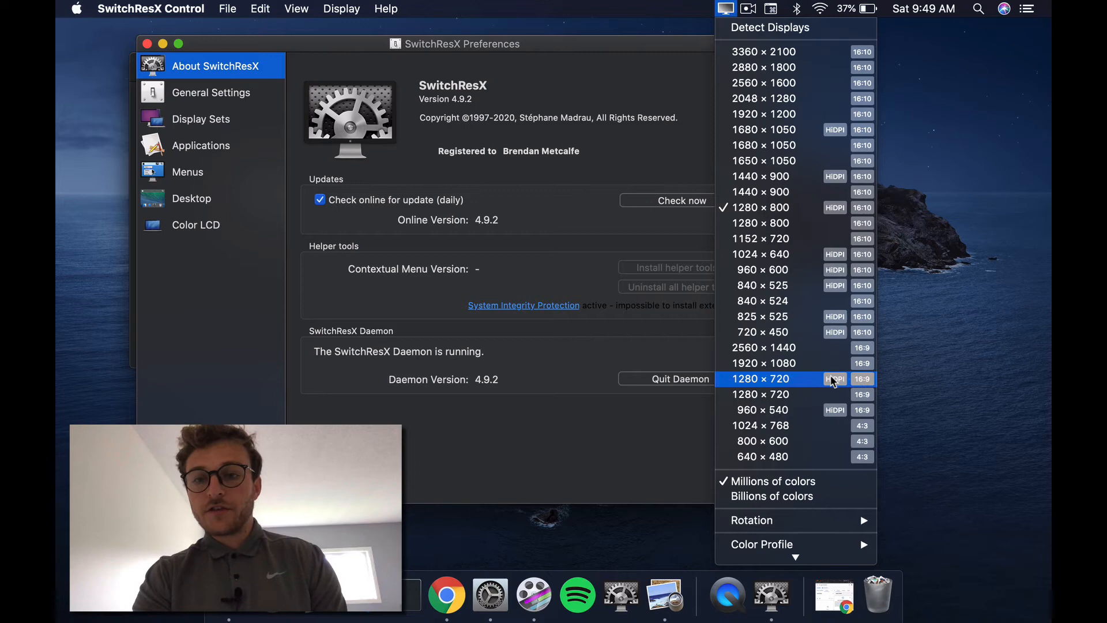
mouse_move(833, 381)
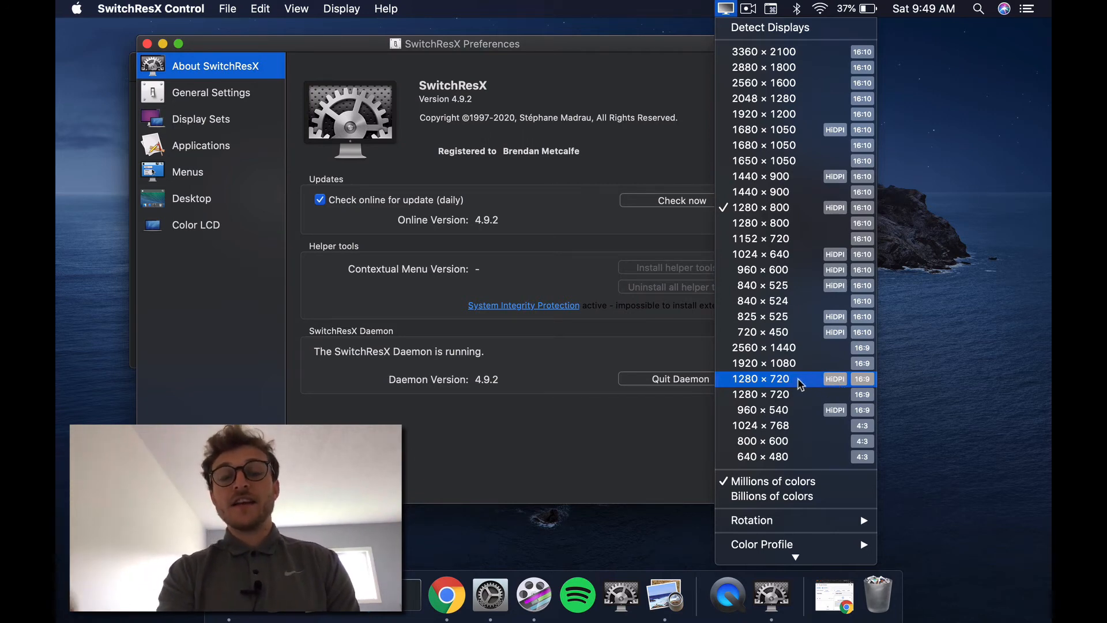
mouse_move(763, 363)
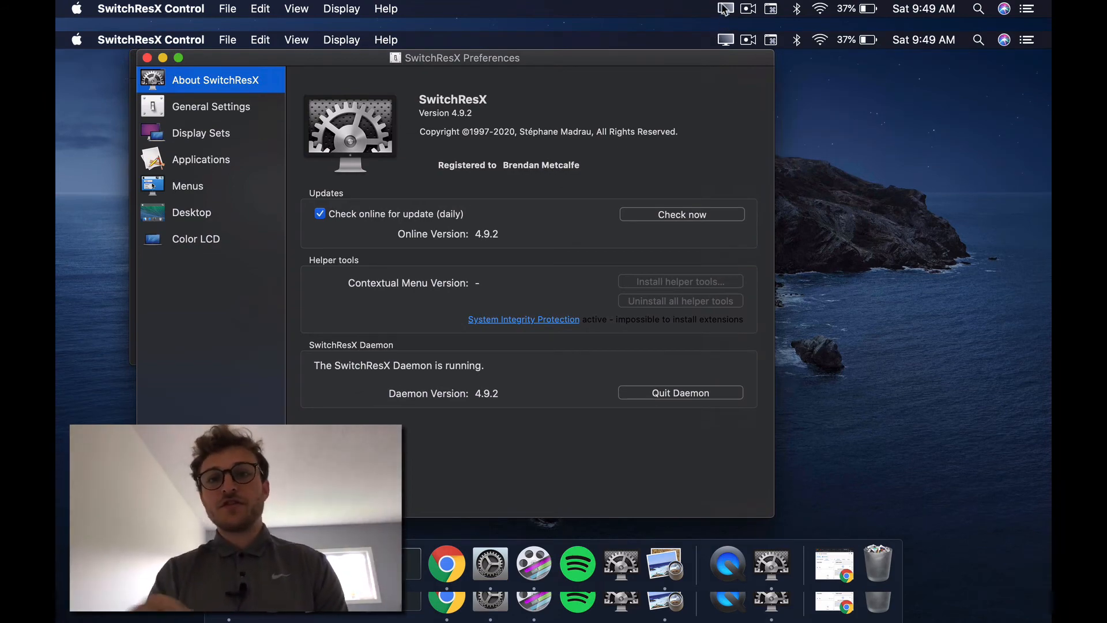
left_click(725, 39)
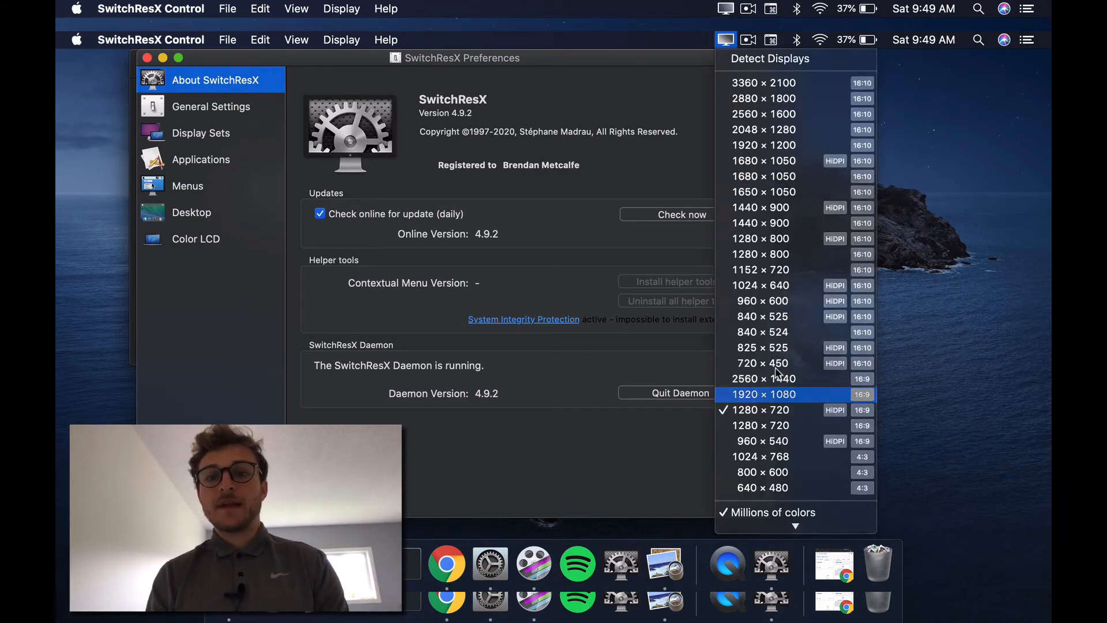
left_click(762, 394)
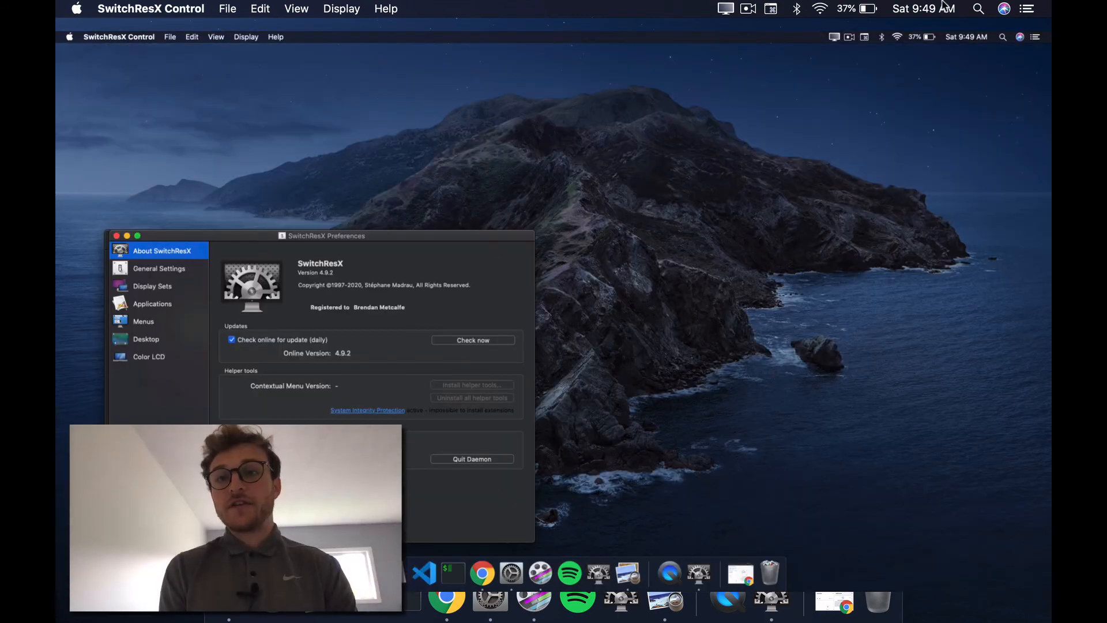
left_click(834, 37)
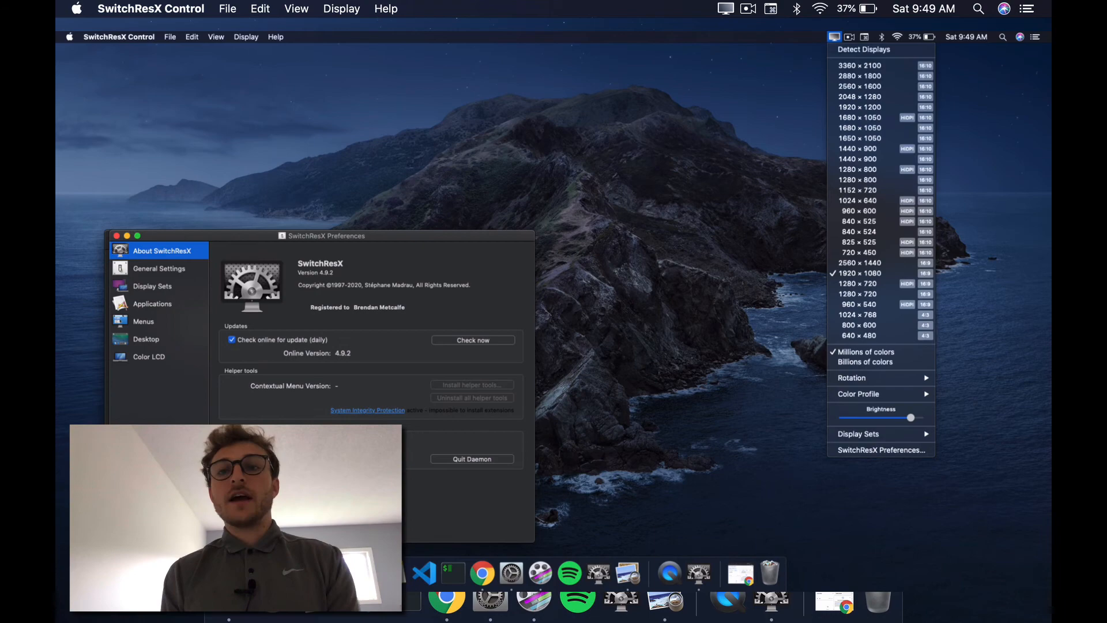
mouse_move(857, 284)
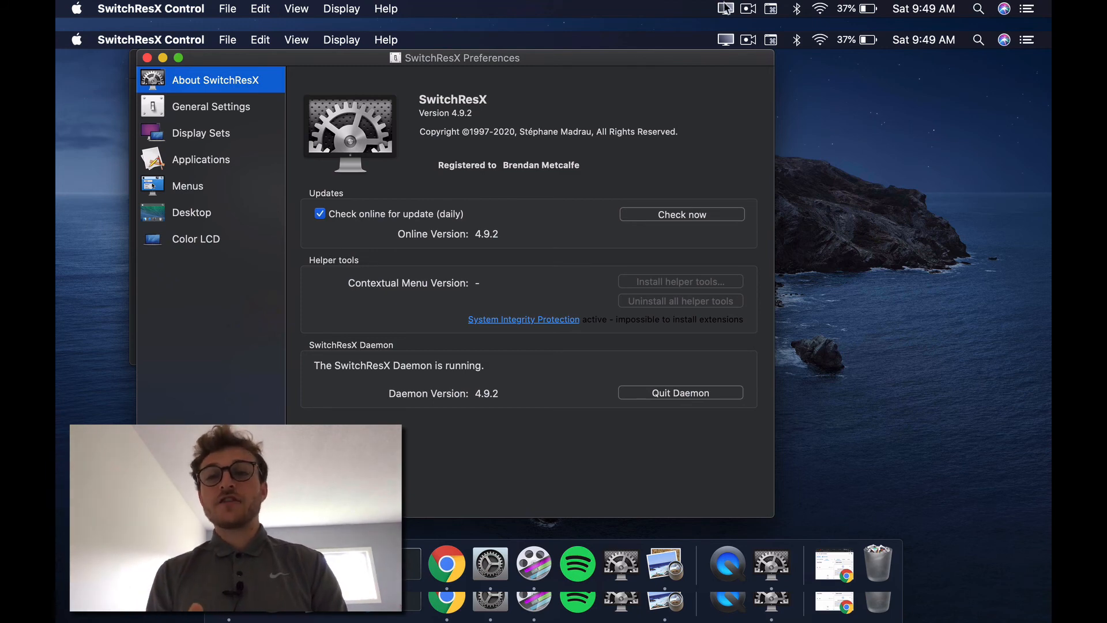
Confirm 1280 × 720 HiDPI is the checked resolution in the SwitchResX menu.
left_click(726, 39)
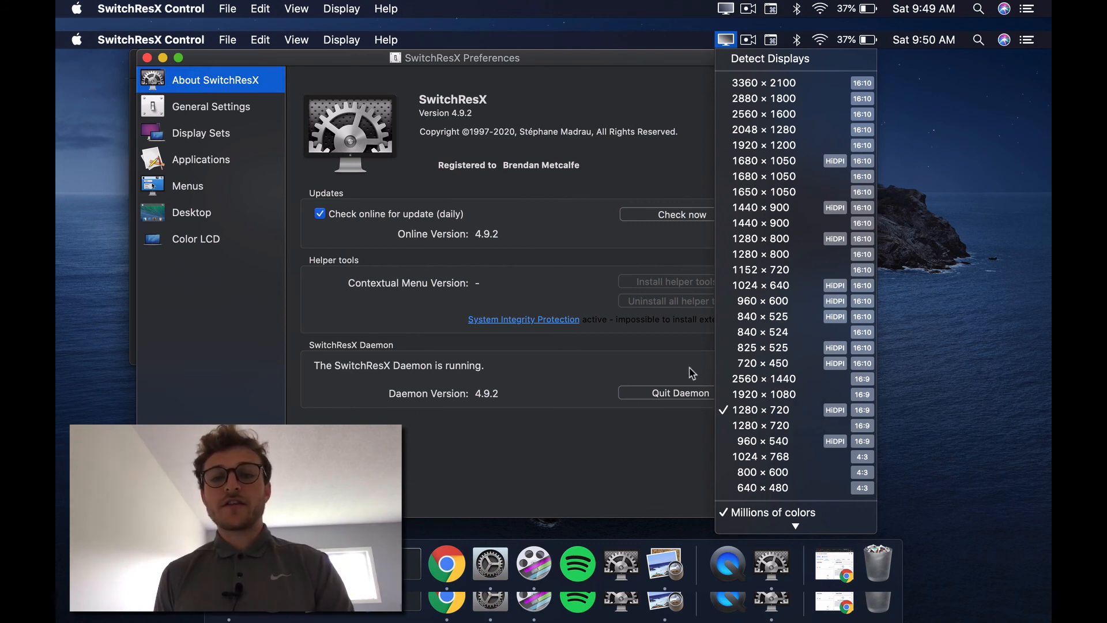
mouse_move(757, 411)
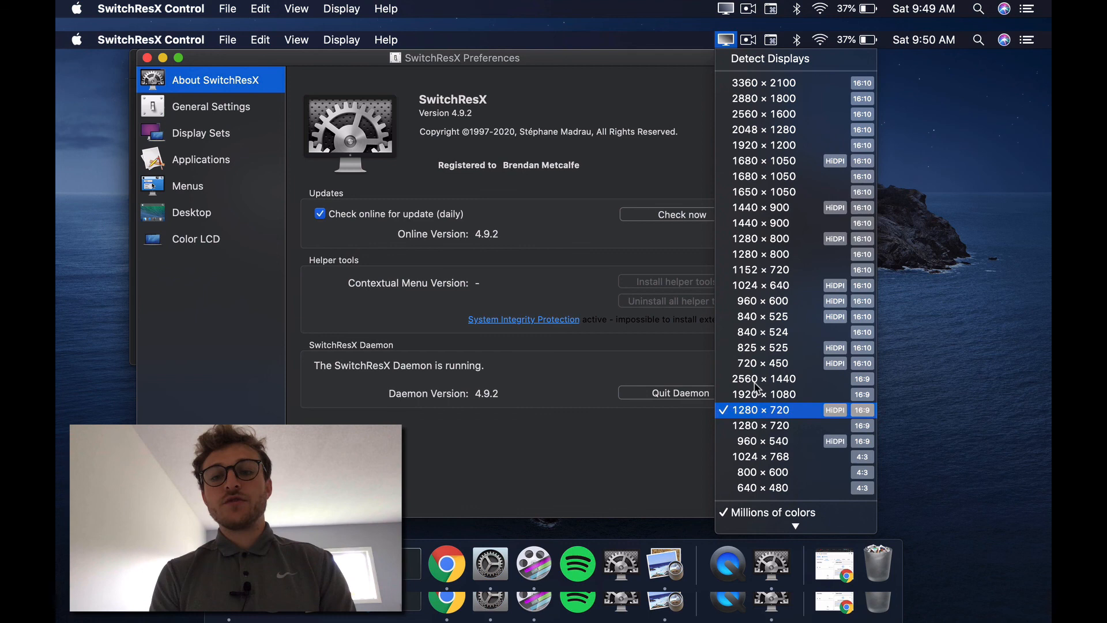